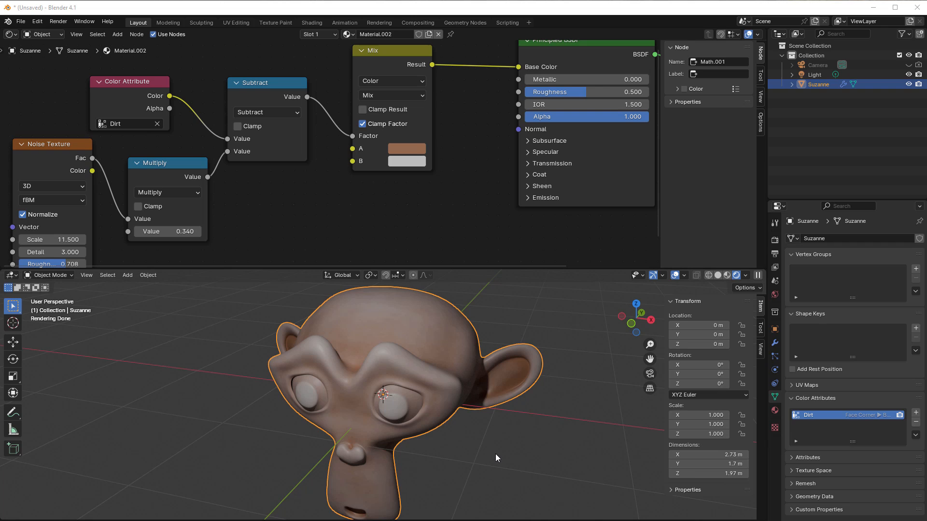
{"action": "mouse_move", "coordinate": [488, 447]}
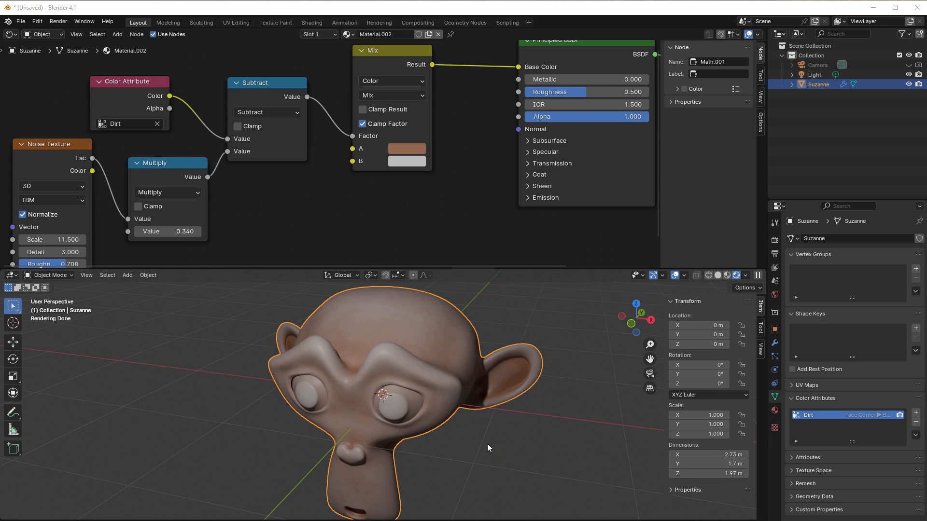
{"action": "mouse_move", "coordinate": [492, 445]}
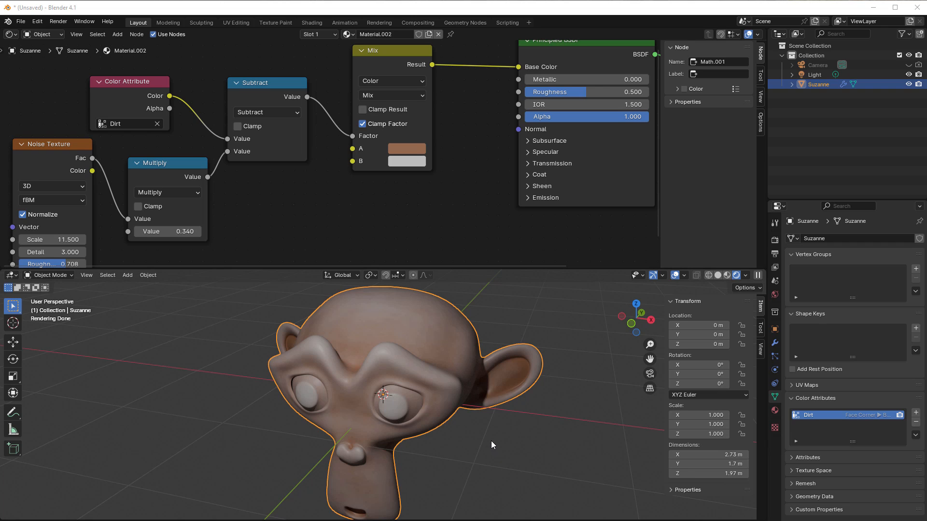
{"action": "mouse_move", "coordinate": [452, 412]}
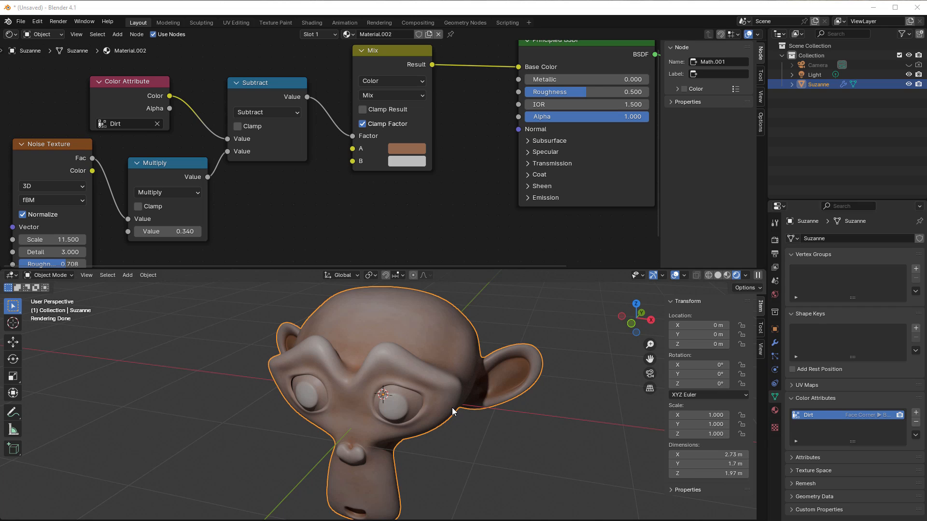
{"action": "mouse_move", "coordinate": [596, 432]}
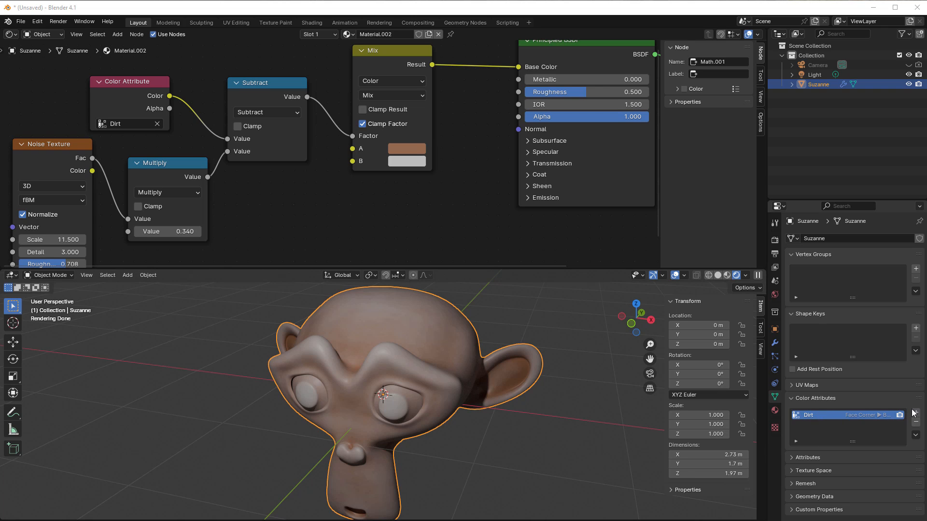
Start a new color attribute named 'AO' with Byte Color data type on face corners
{"action": "left_click", "coordinate": [915, 398]}
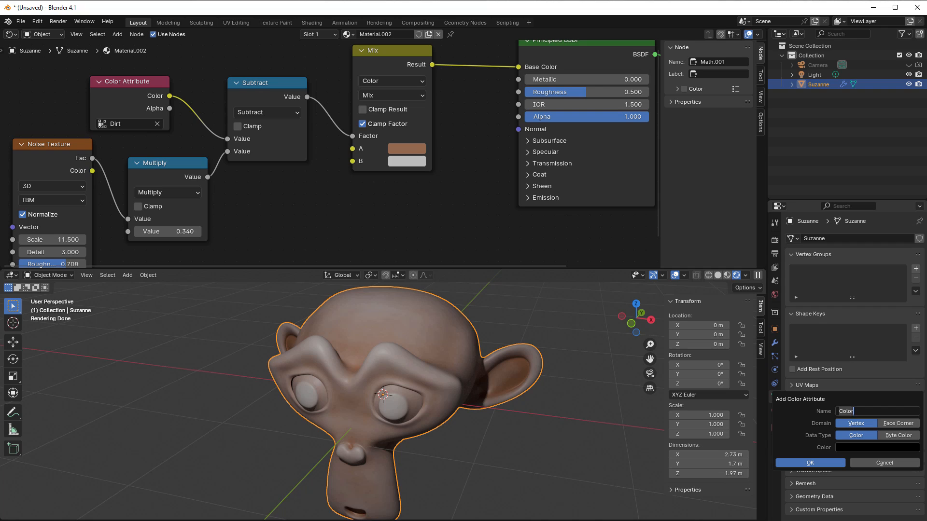
{"action": "type", "text": "AO"}
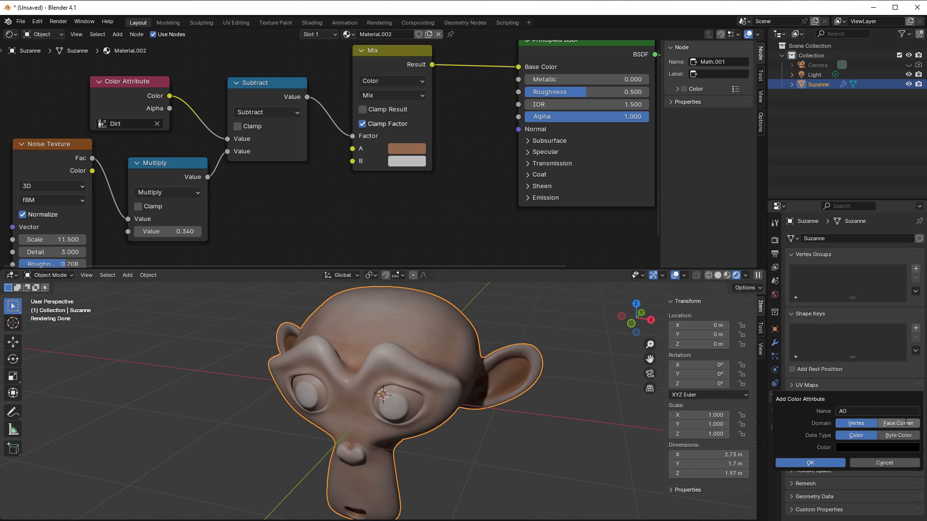
{"action": "left_click", "coordinate": [898, 423]}
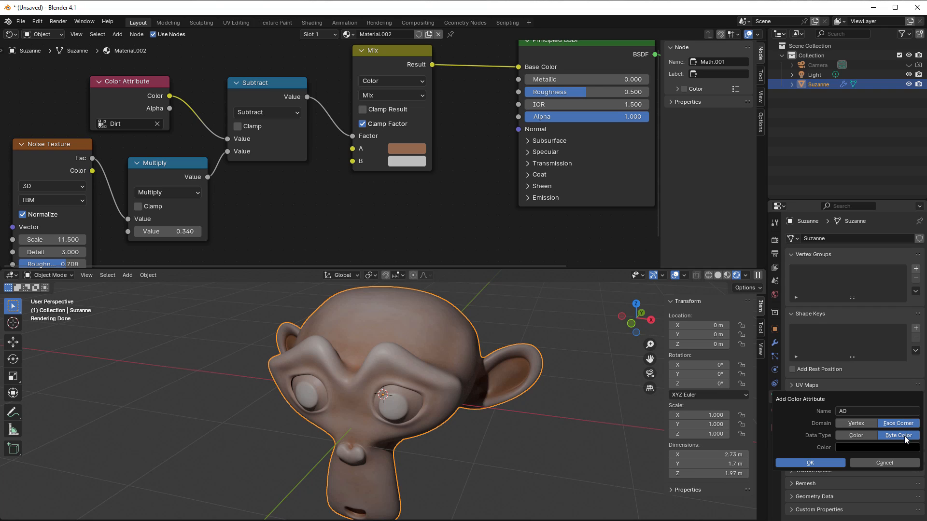
{"action": "mouse_move", "coordinate": [897, 435]}
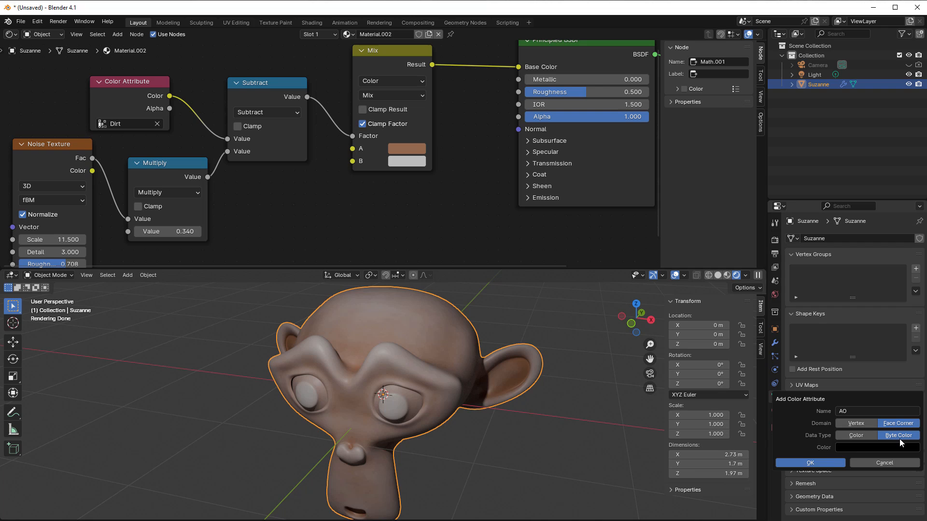
{"action": "mouse_move", "coordinate": [903, 430]}
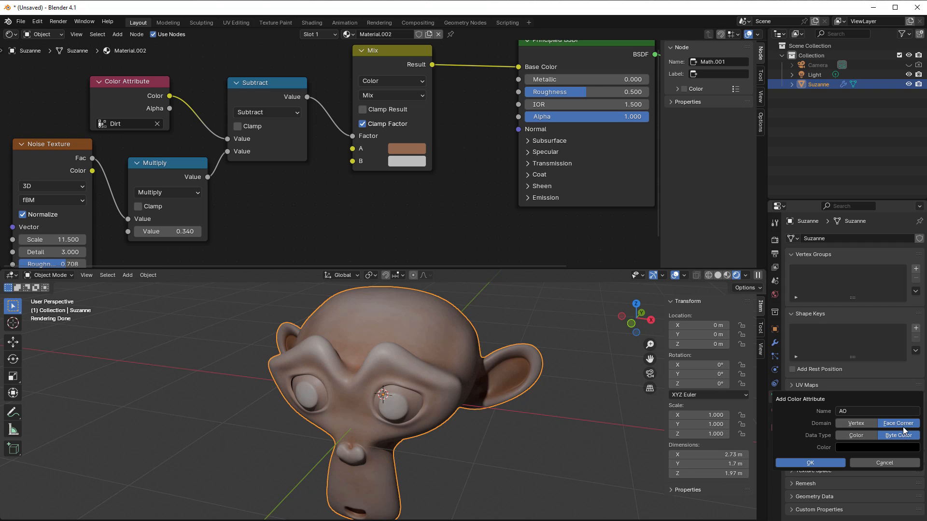
{"action": "mouse_move", "coordinate": [898, 434]}
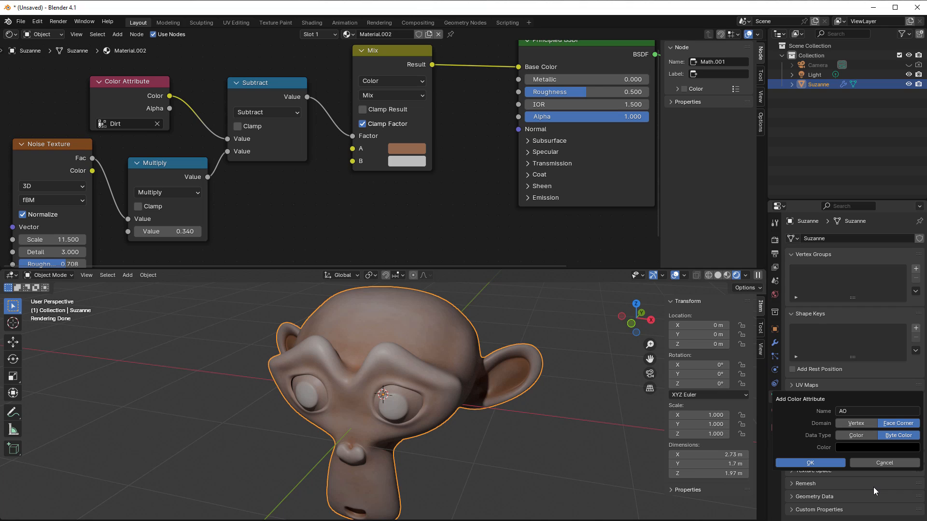
{"action": "mouse_move", "coordinate": [810, 463]}
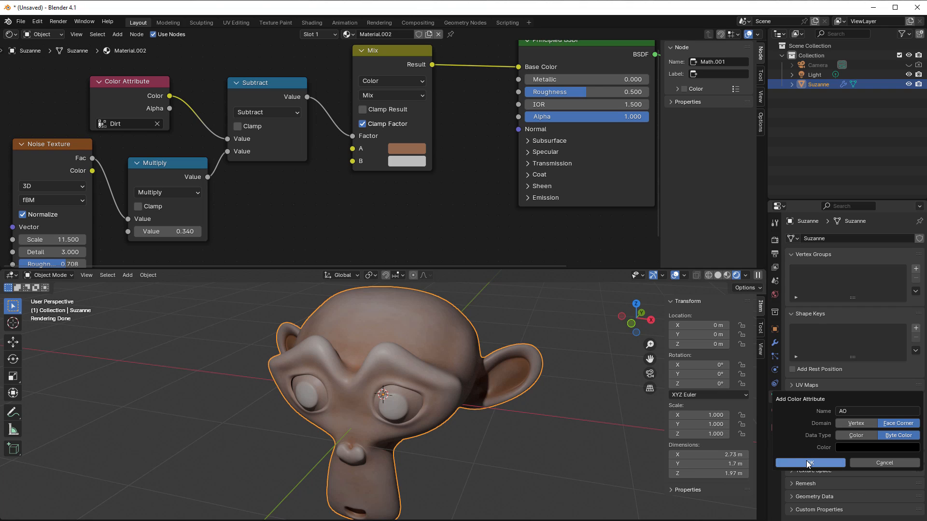
Confirm the dialog to create the AO color attribute
{"action": "left_click", "coordinate": [809, 463]}
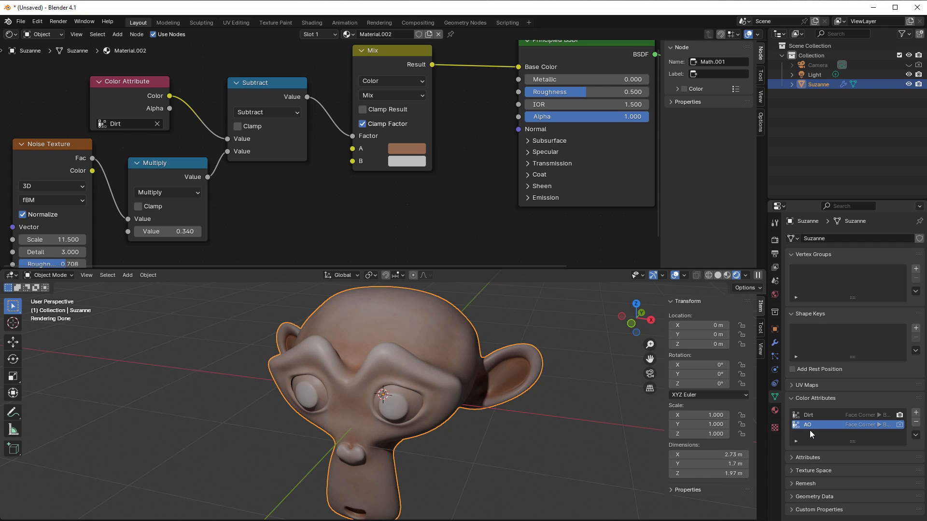
{"action": "mouse_move", "coordinate": [558, 445]}
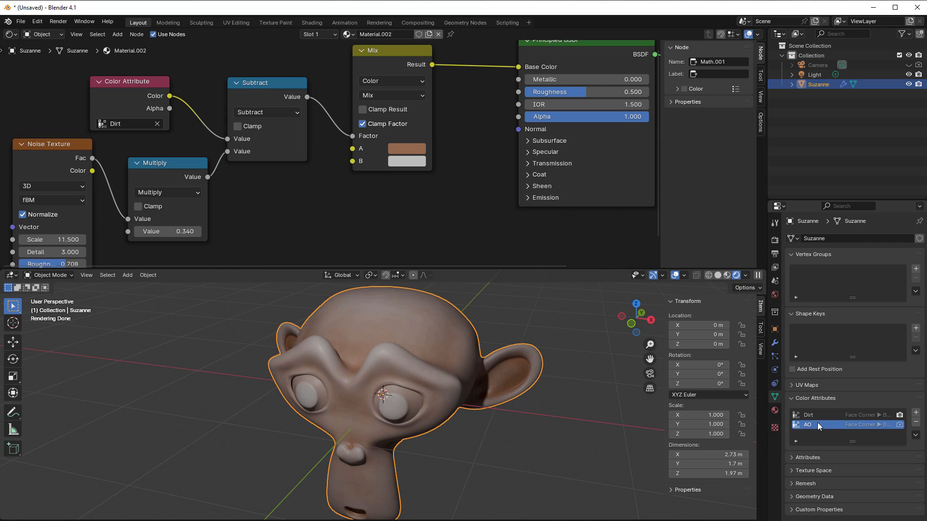
{"action": "mouse_move", "coordinate": [815, 425]}
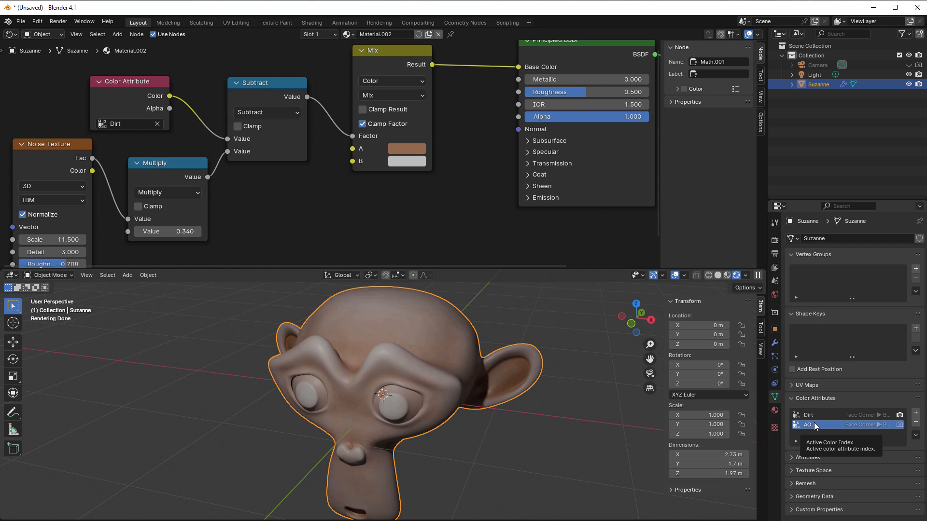
{"action": "mouse_move", "coordinate": [890, 427]}
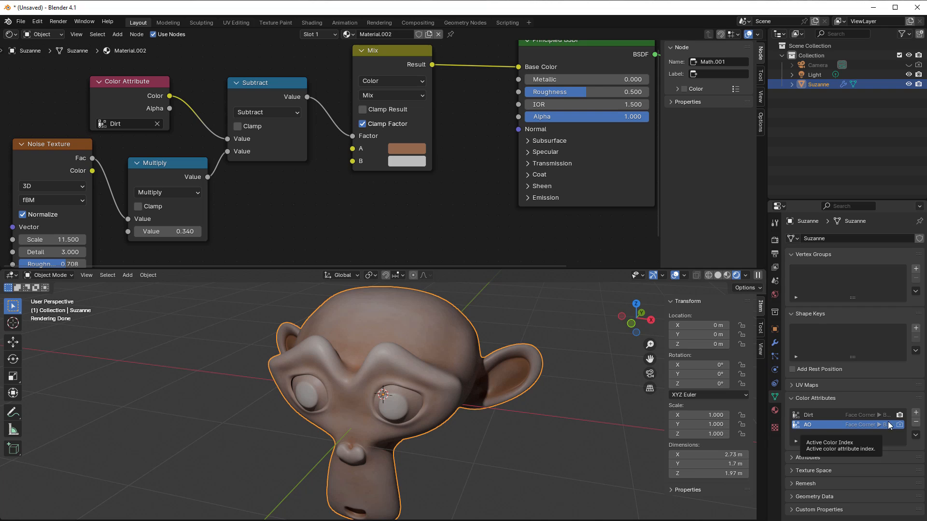
{"action": "mouse_move", "coordinate": [899, 425]}
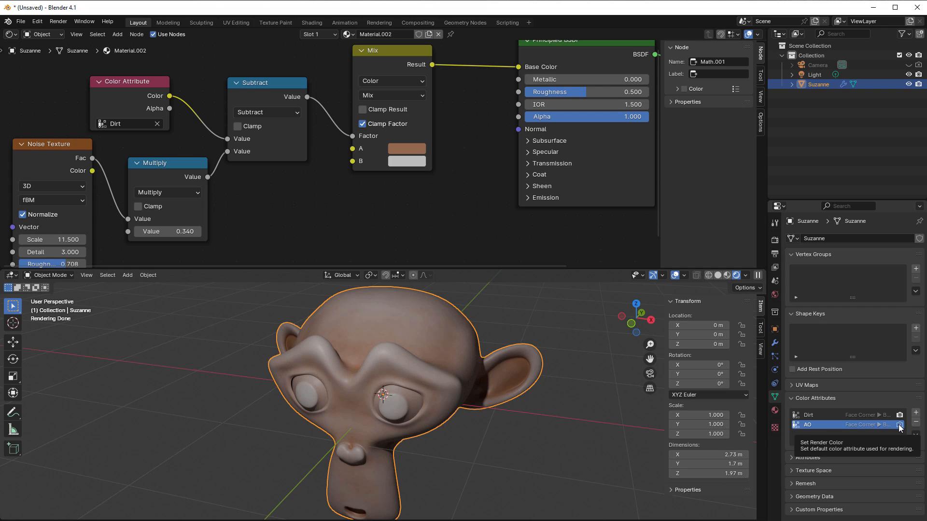
{"action": "mouse_move", "coordinate": [848, 430]}
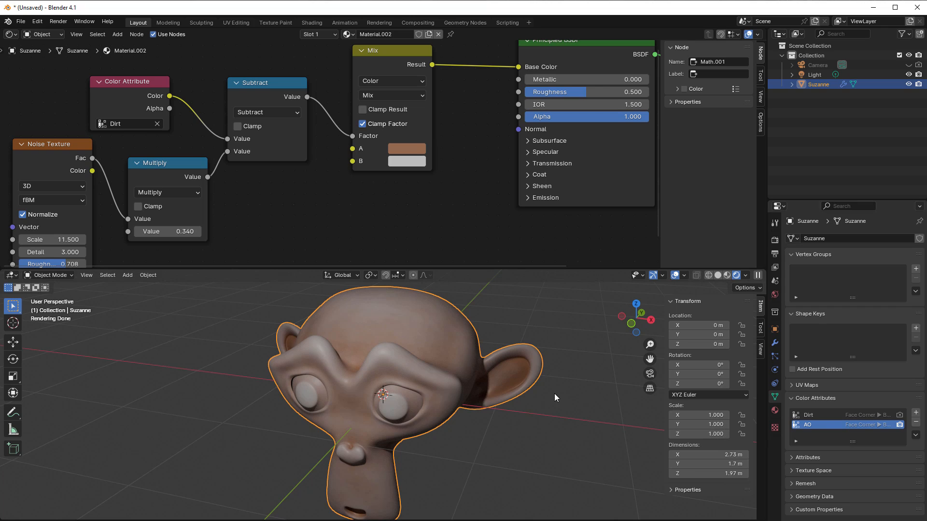
{"action": "mouse_move", "coordinate": [718, 275]}
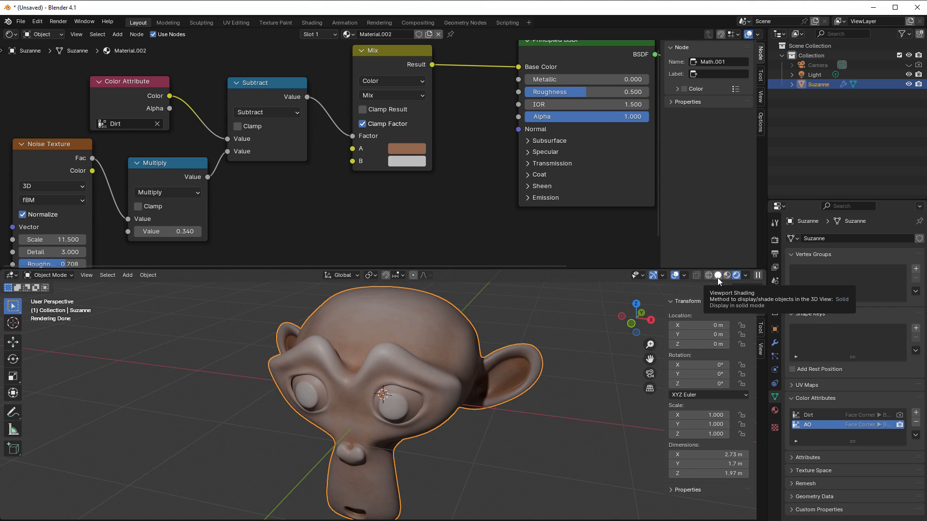
Enter Vertex Paint mode in Solid shading, preview Dirt, then make AO active
{"action": "left_click", "coordinate": [719, 275]}
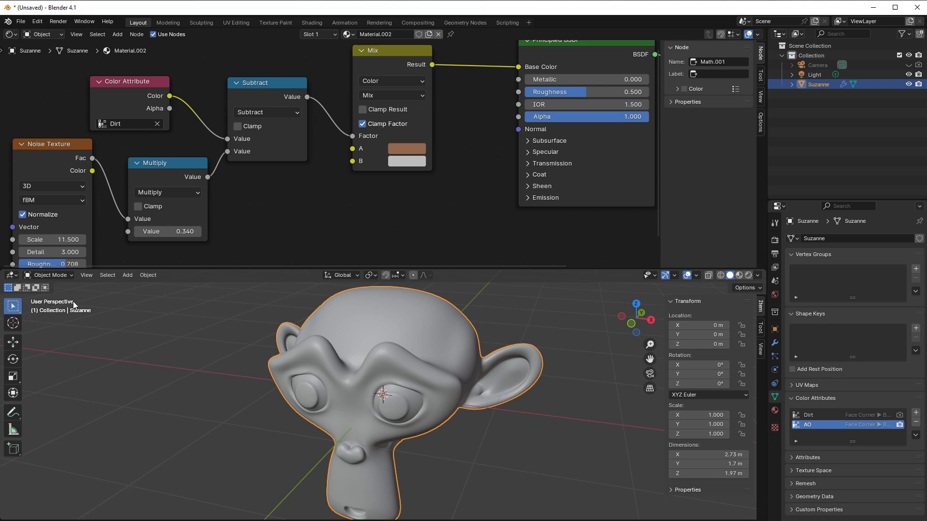
{"action": "left_click", "coordinate": [48, 275]}
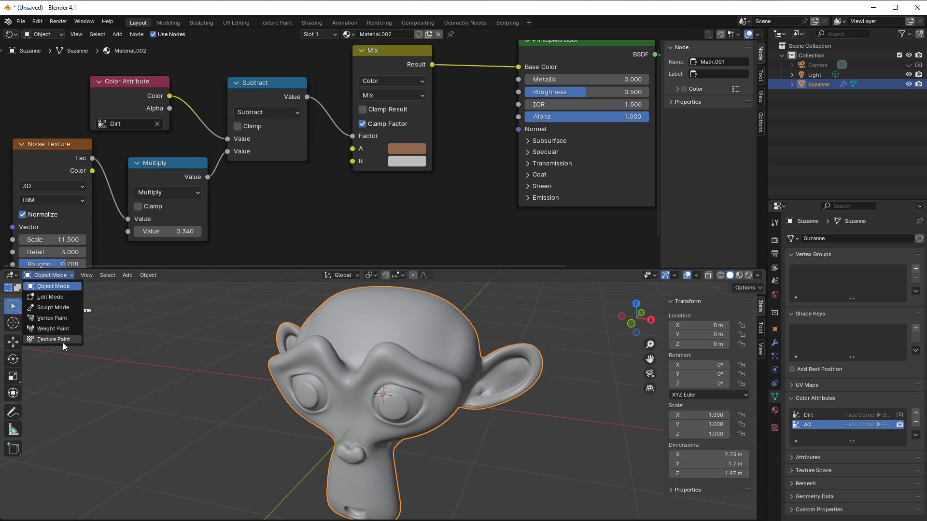
{"action": "left_click", "coordinate": [53, 317]}
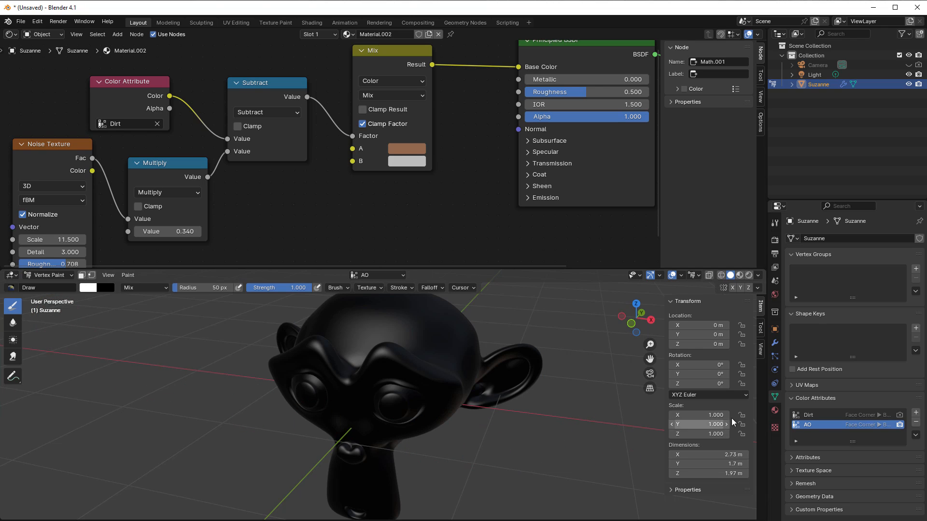
{"action": "mouse_move", "coordinate": [810, 424]}
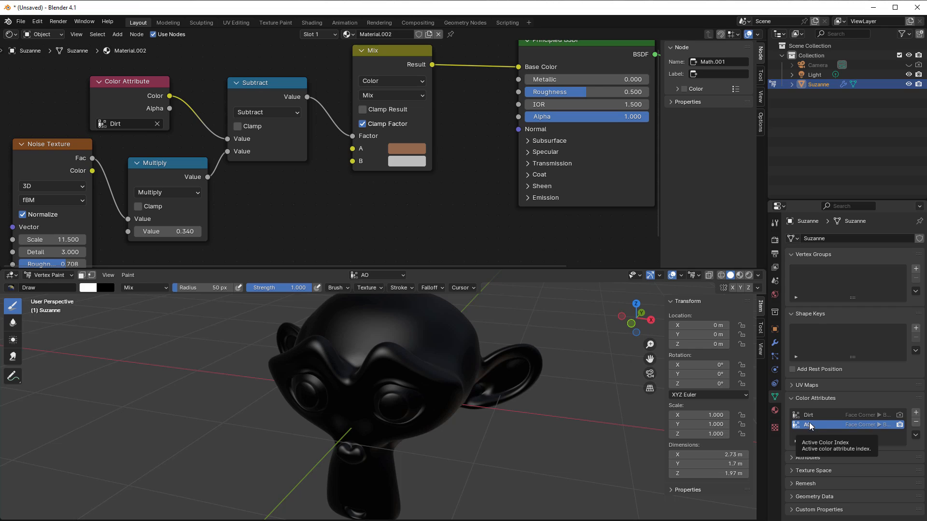
{"action": "left_click", "coordinate": [808, 415]}
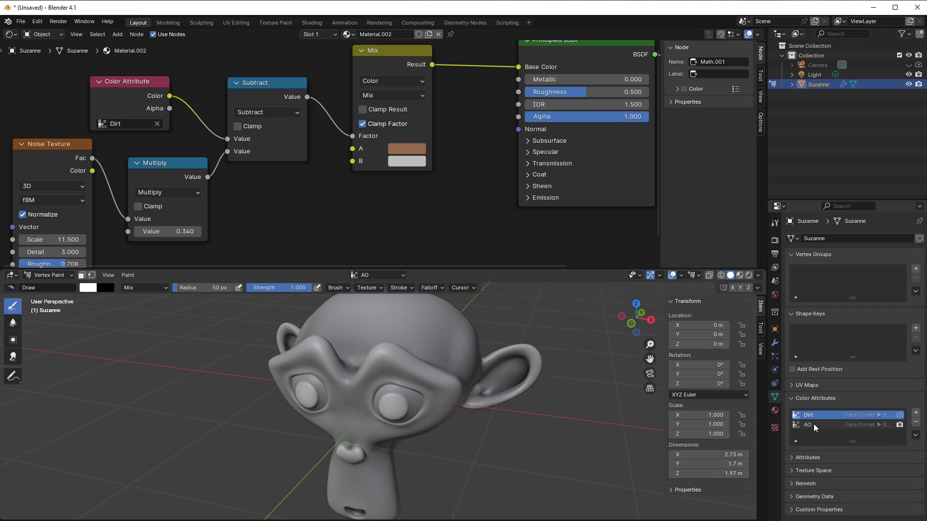
{"action": "left_click", "coordinate": [827, 424]}
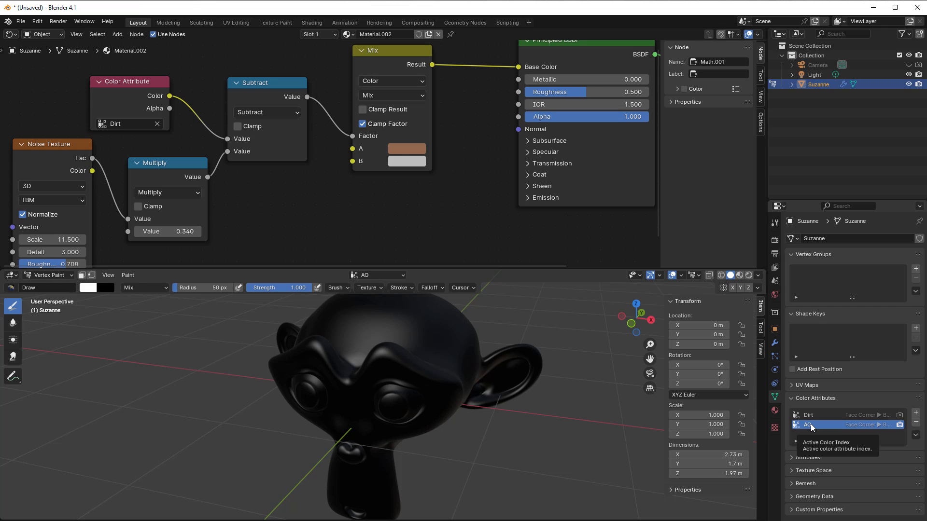
{"action": "mouse_move", "coordinate": [774, 240]}
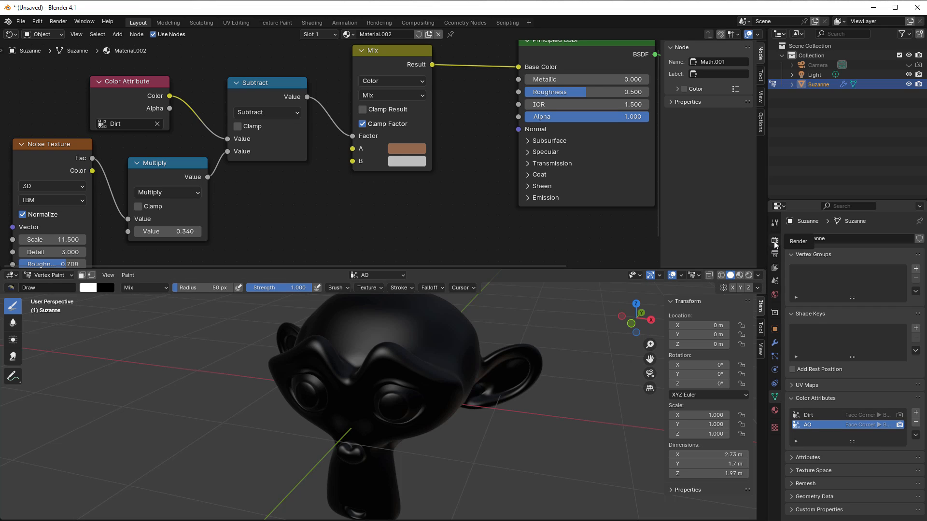
Bake Ambient Occlusion into the Active Color Attribute from Render Properties
{"action": "left_click", "coordinate": [774, 240]}
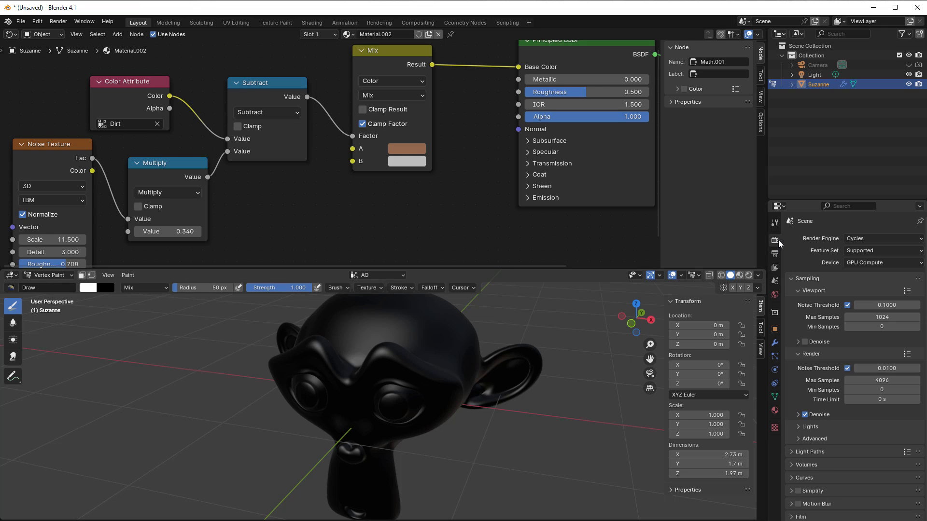
{"action": "mouse_move", "coordinate": [880, 238]}
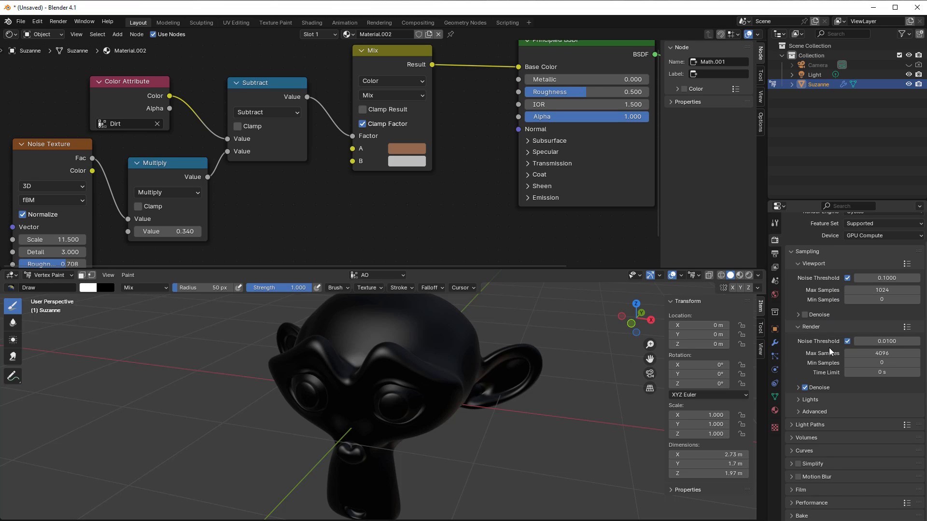
{"action": "mouse_move", "coordinate": [820, 457]}
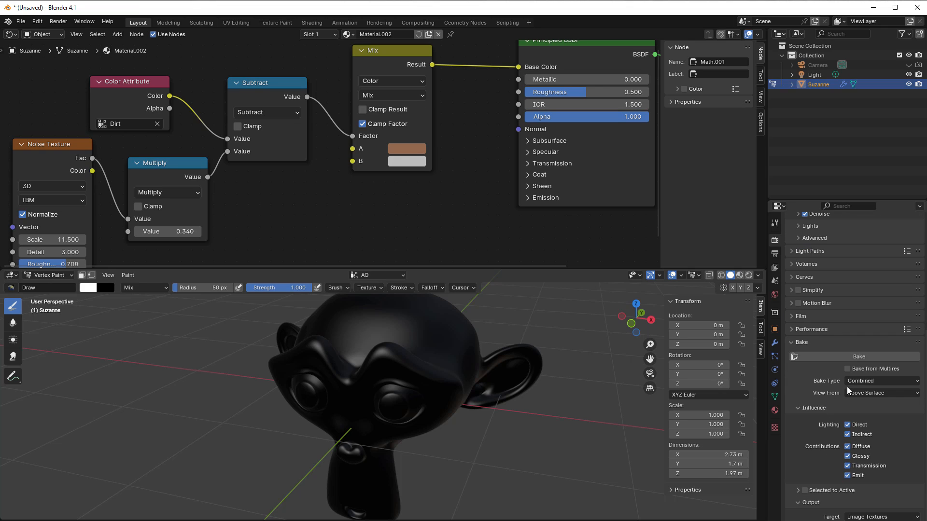
{"action": "left_click", "coordinate": [880, 381]}
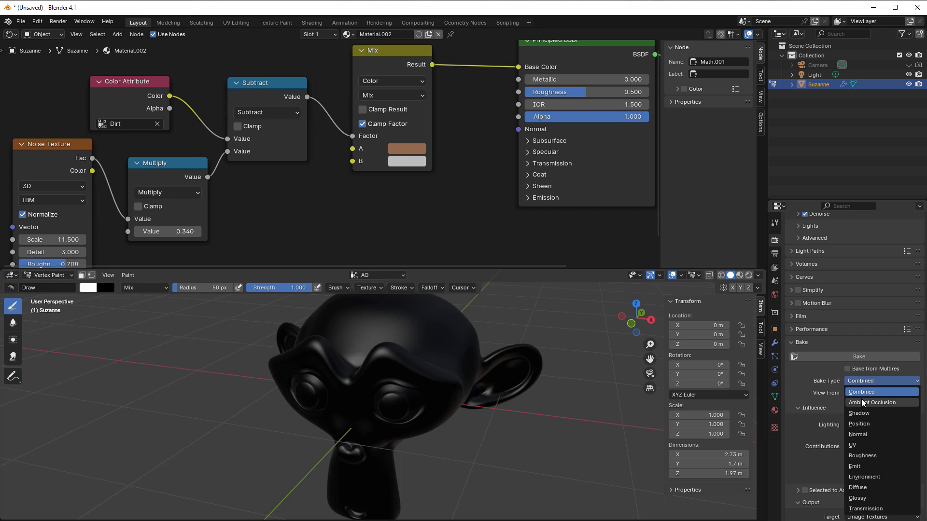
{"action": "left_click", "coordinate": [872, 402]}
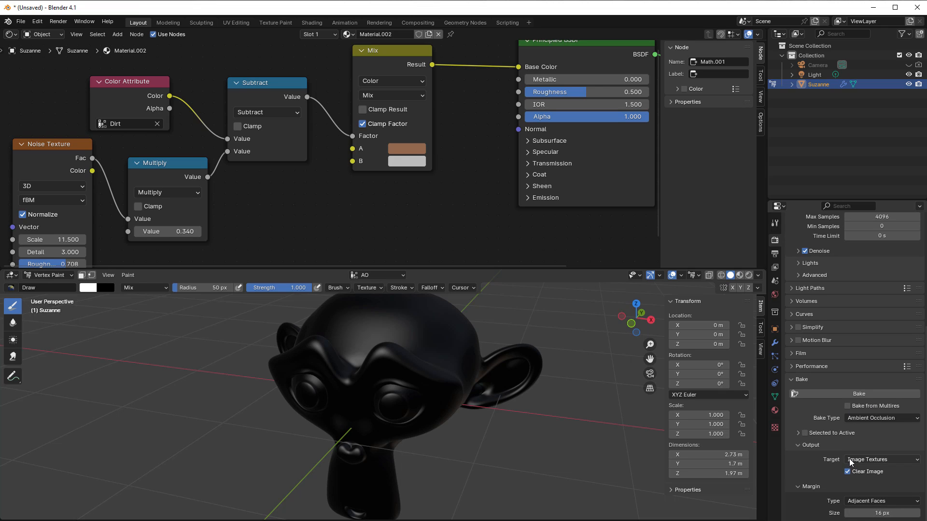
{"action": "left_click", "coordinate": [880, 459]}
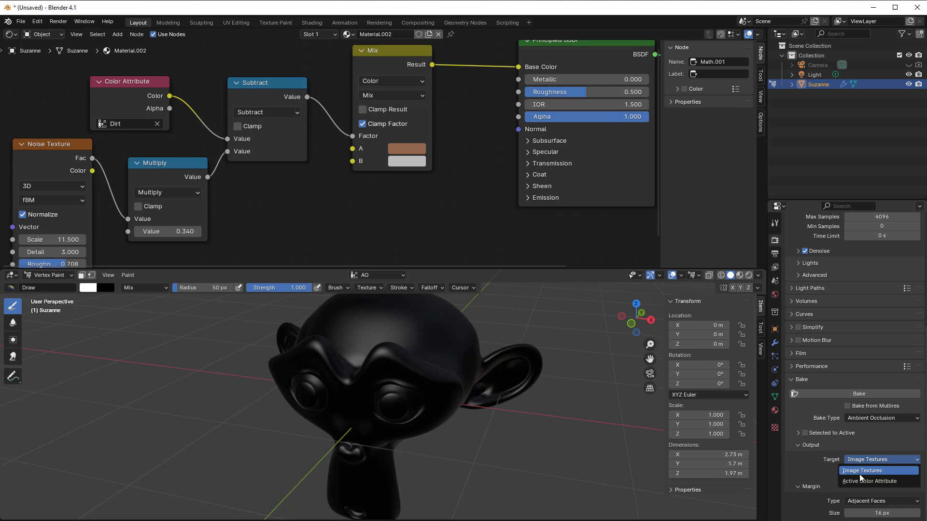
{"action": "left_click", "coordinate": [868, 480]}
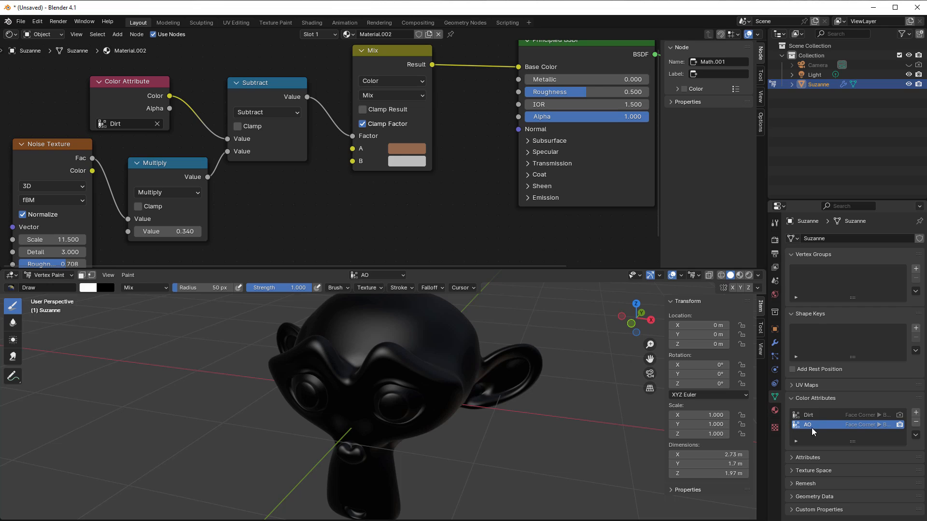
{"action": "mouse_move", "coordinate": [825, 429]}
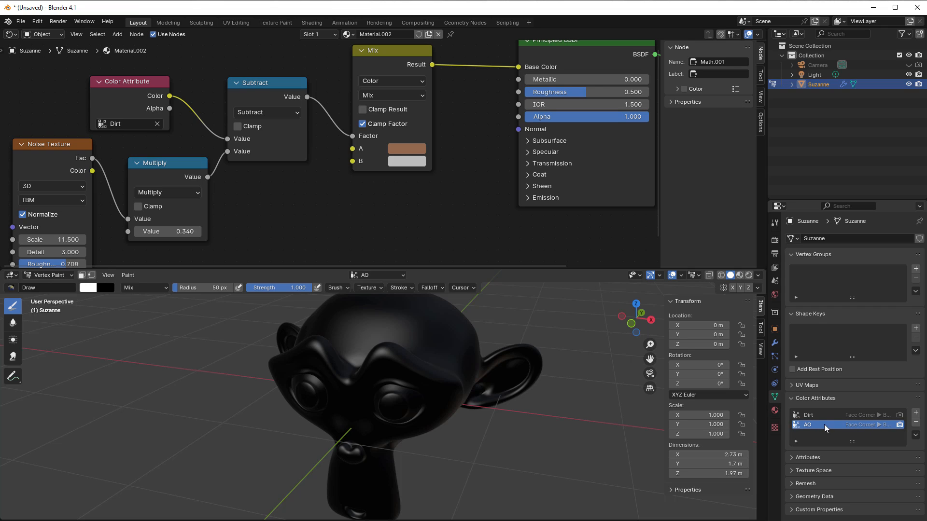
{"action": "mouse_move", "coordinate": [774, 309]}
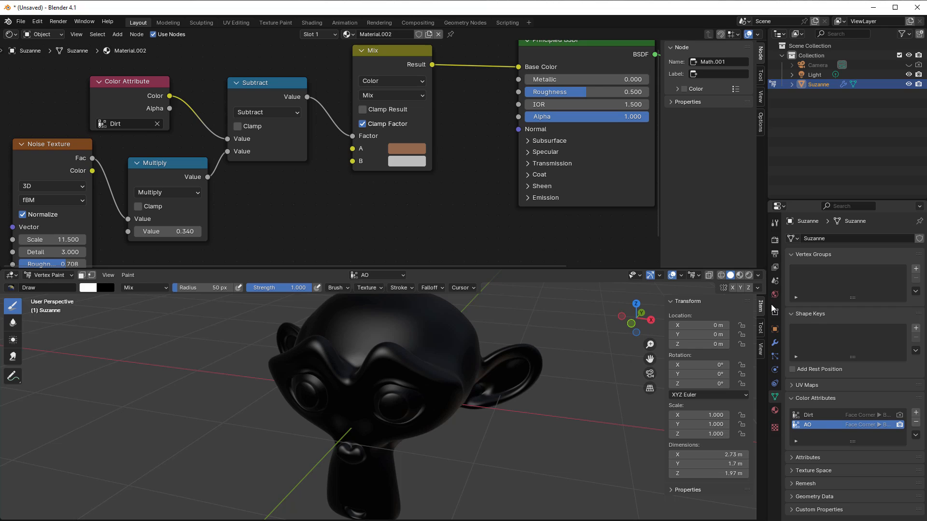
{"action": "left_click", "coordinate": [774, 280]}
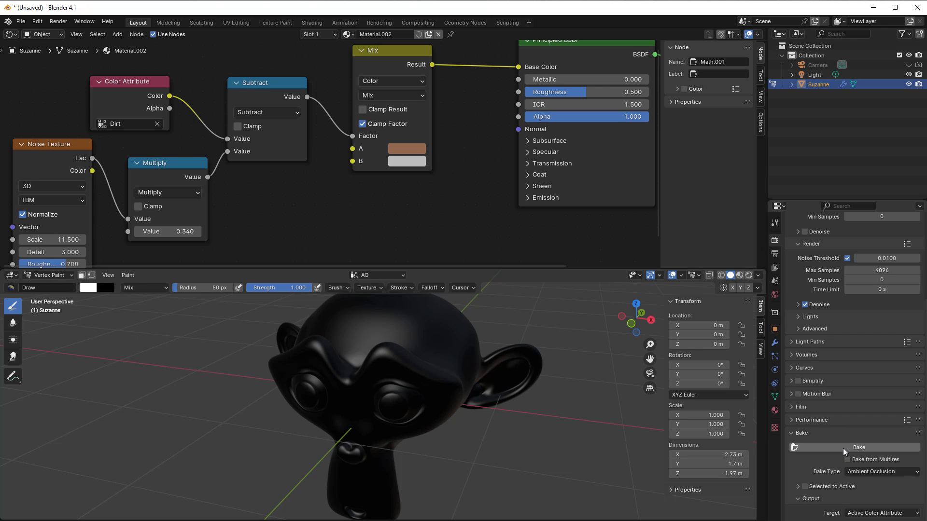
{"action": "left_click", "coordinate": [857, 447]}
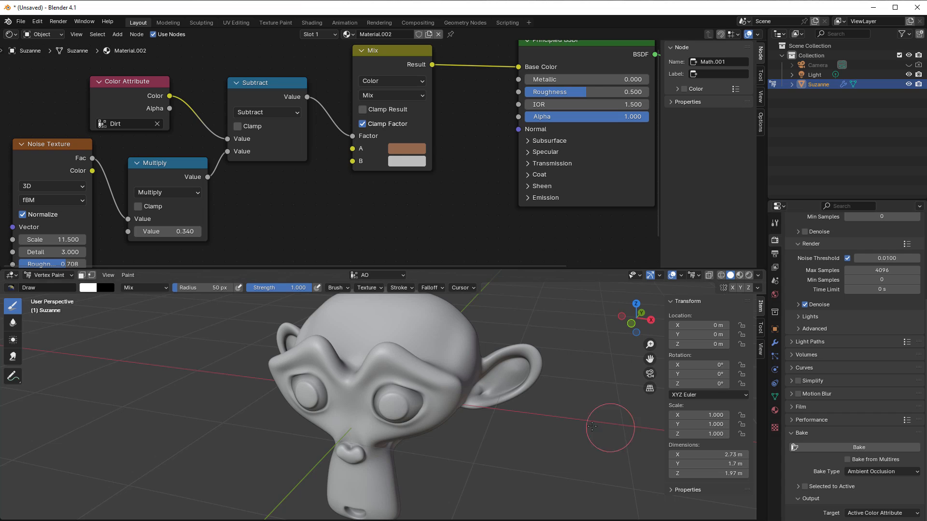
{"action": "mouse_move", "coordinate": [456, 447]}
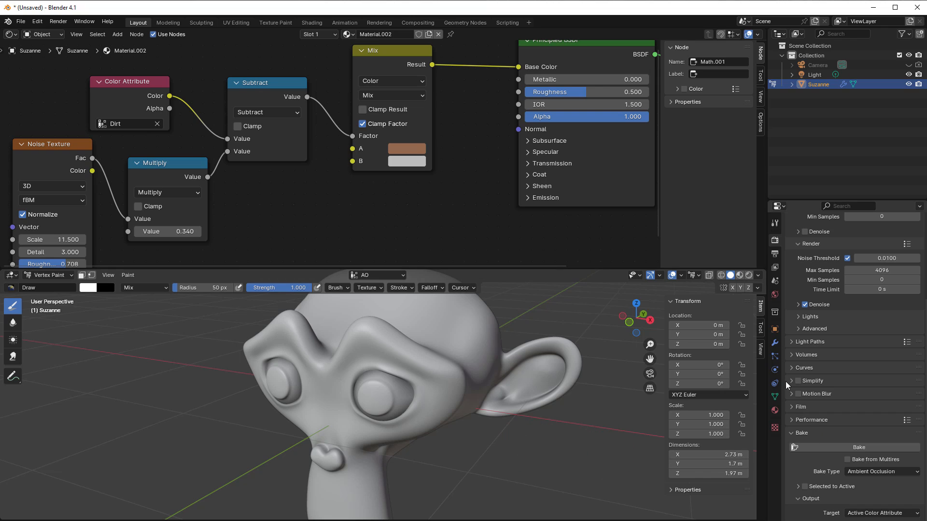
{"action": "mouse_move", "coordinate": [774, 398]}
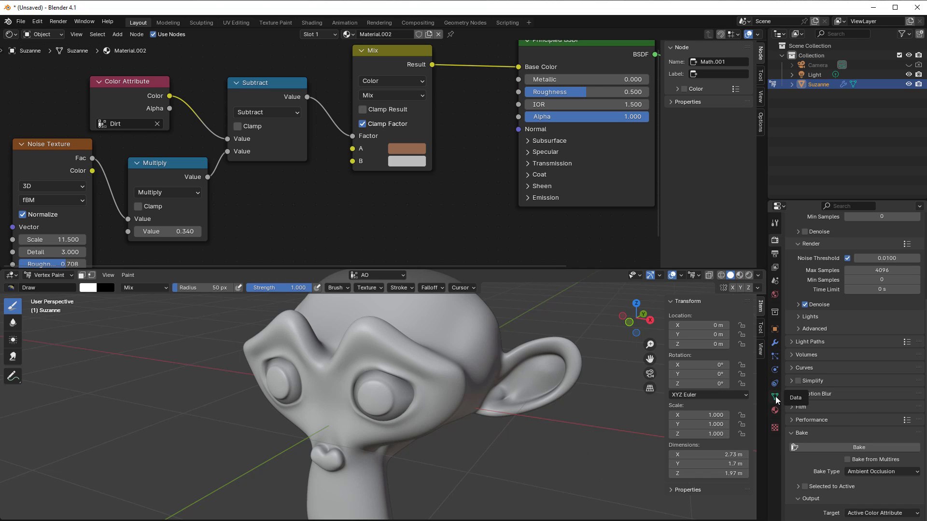
In Object Data properties, preview the Dirt attribute, then reselect AO as active
{"action": "left_click", "coordinate": [775, 397]}
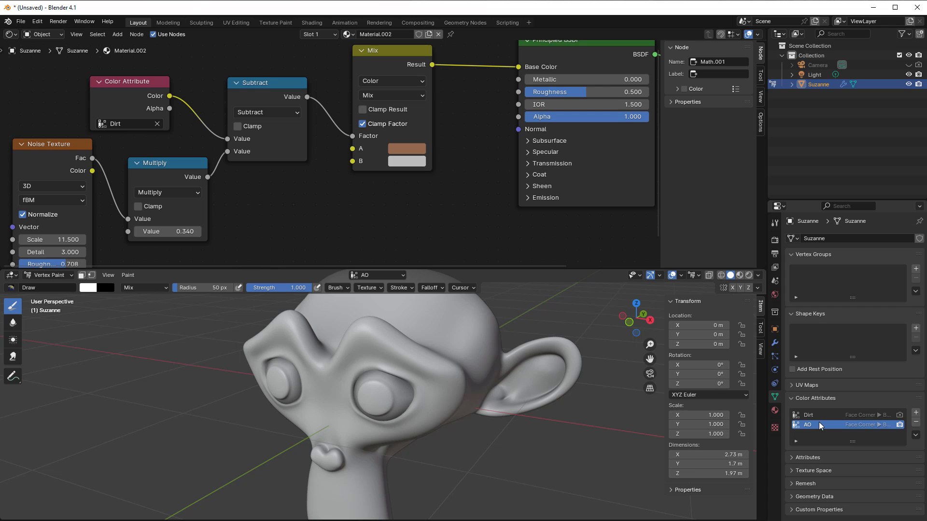
{"action": "left_click", "coordinate": [808, 414]}
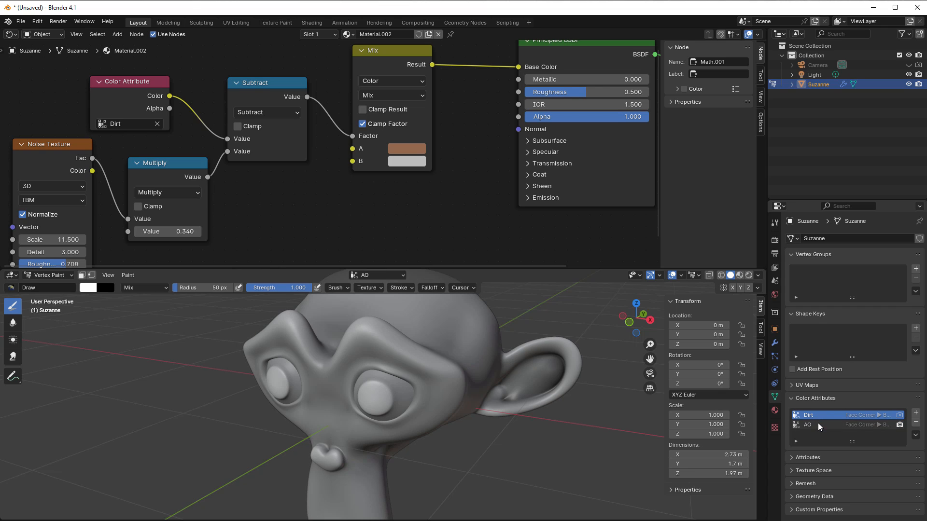
{"action": "left_click", "coordinate": [807, 424]}
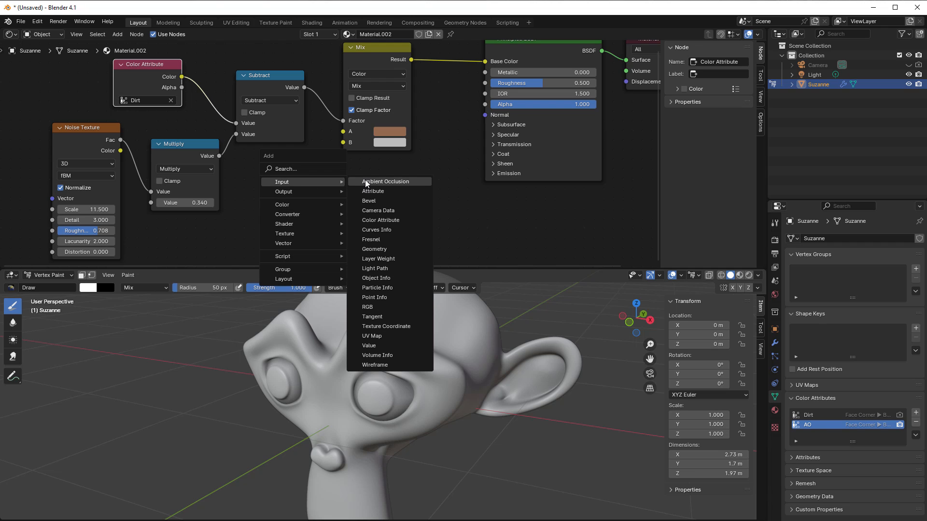
{"action": "mouse_move", "coordinate": [387, 200]}
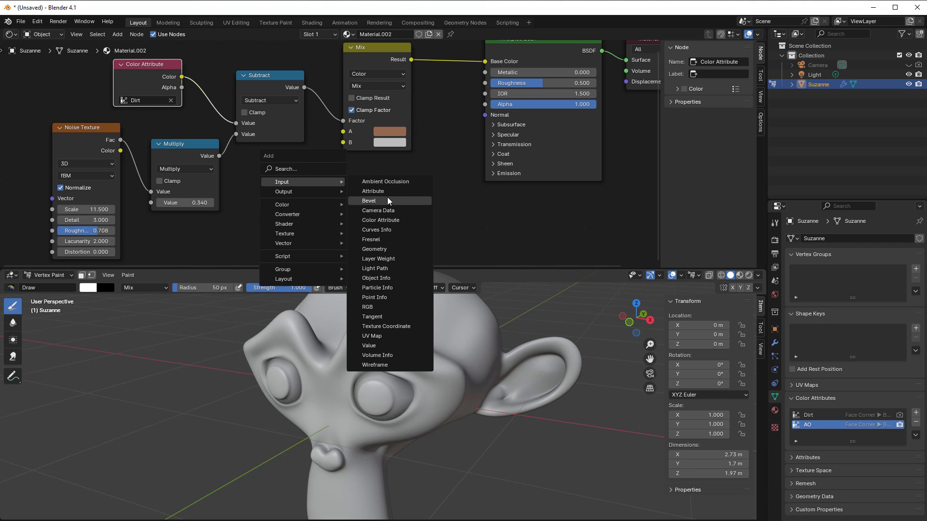
Place an Attribute node in the material and set its name to 'AO'
{"action": "left_click", "coordinate": [373, 191]}
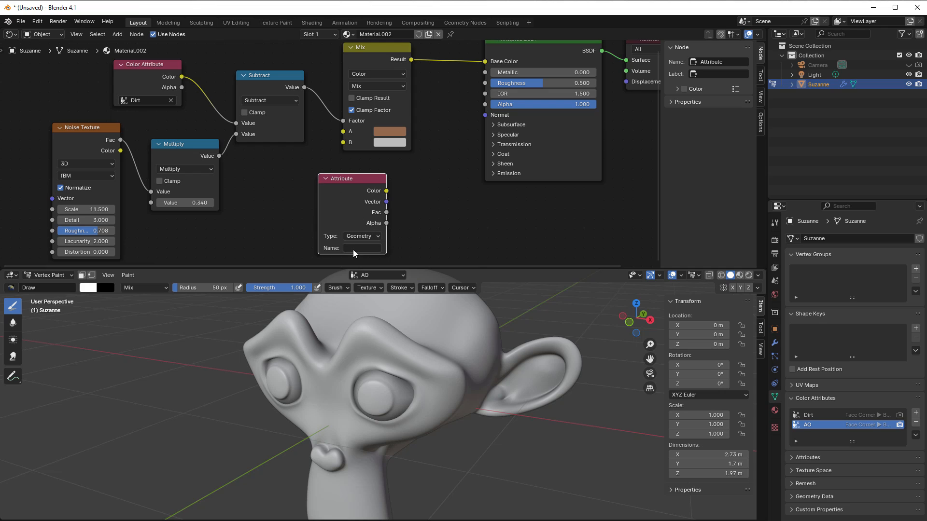
{"action": "type", "text": "AO"}
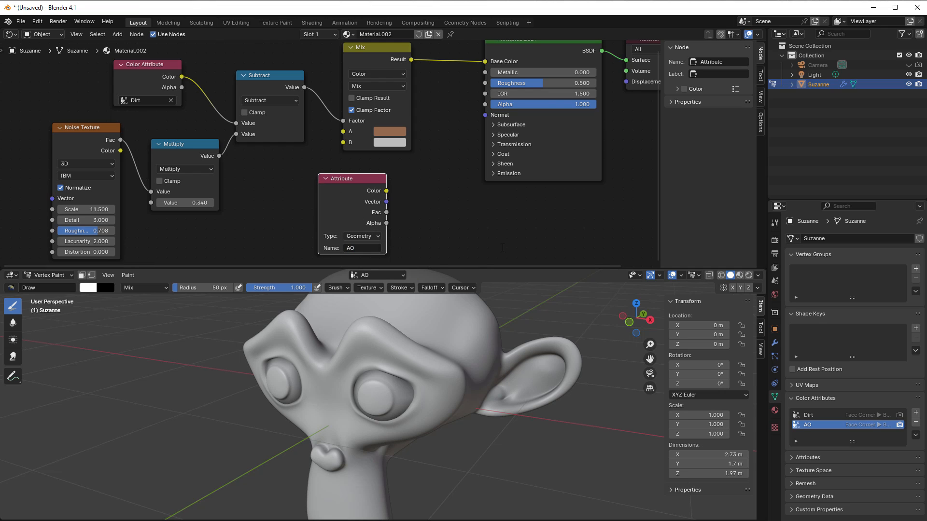
{"action": "mouse_move", "coordinate": [414, 197]}
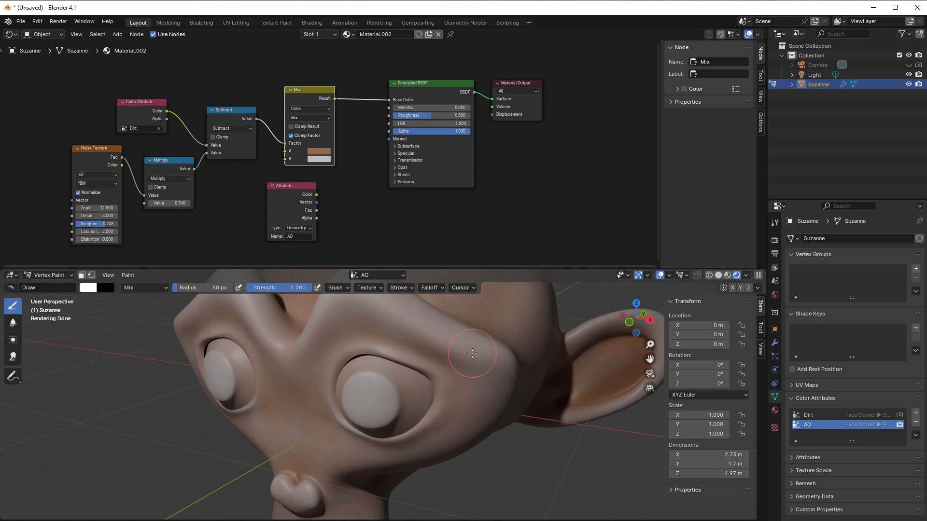
{"action": "mouse_move", "coordinate": [403, 442]}
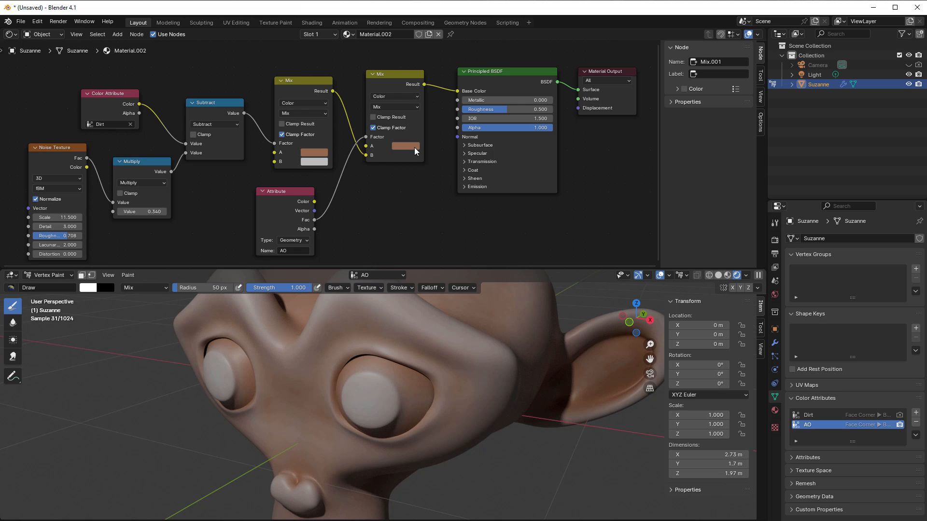
Set the second Mix node's color swatch to grey and adjust the node view
{"action": "left_click", "coordinate": [405, 146]}
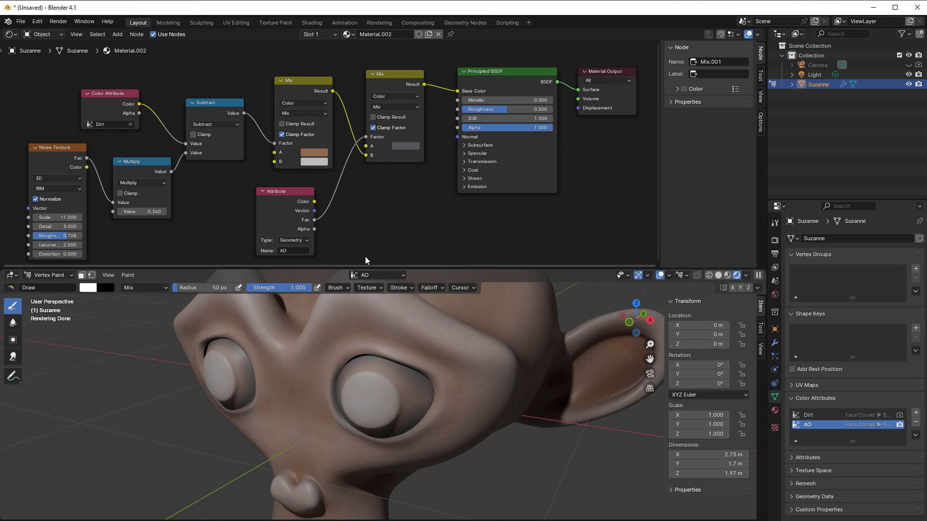
{"action": "mouse_move", "coordinate": [375, 238]}
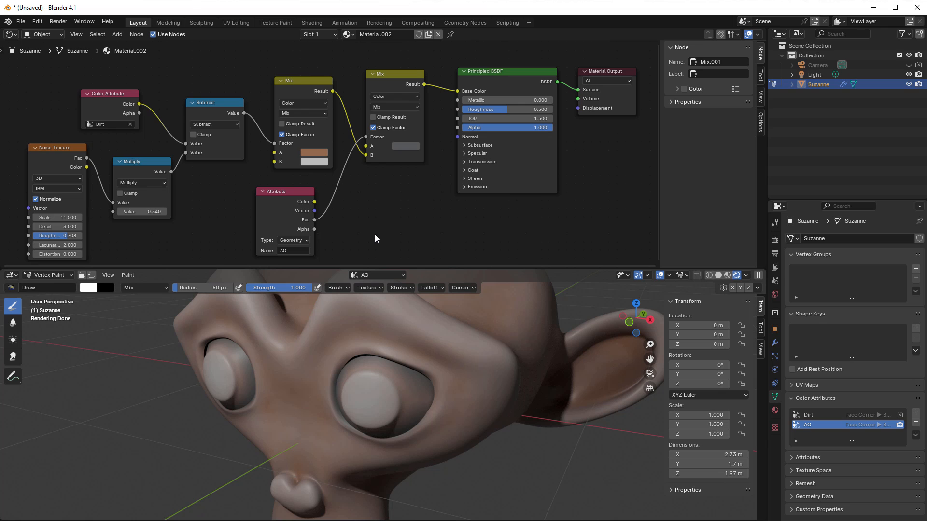
{"action": "scroll", "scroll_direction": "up", "scroll_amount": 3}
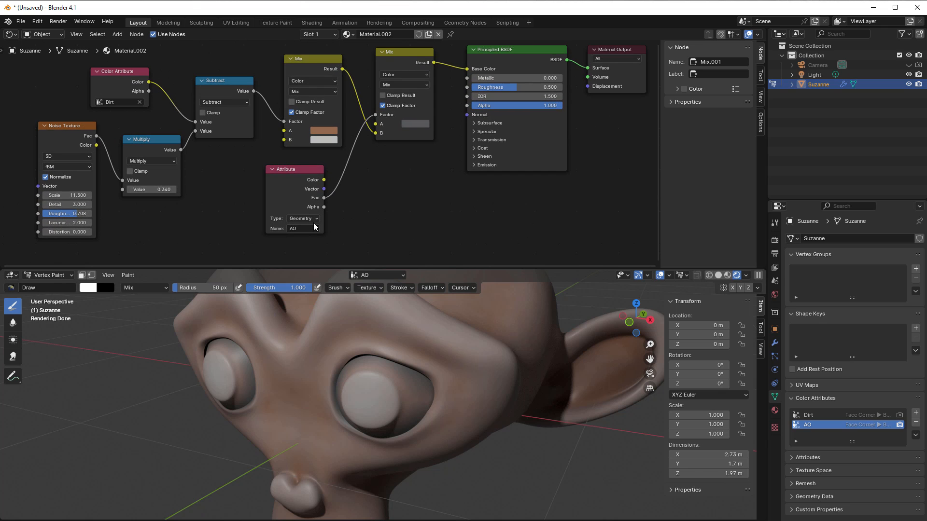
{"action": "mouse_move", "coordinate": [301, 228]}
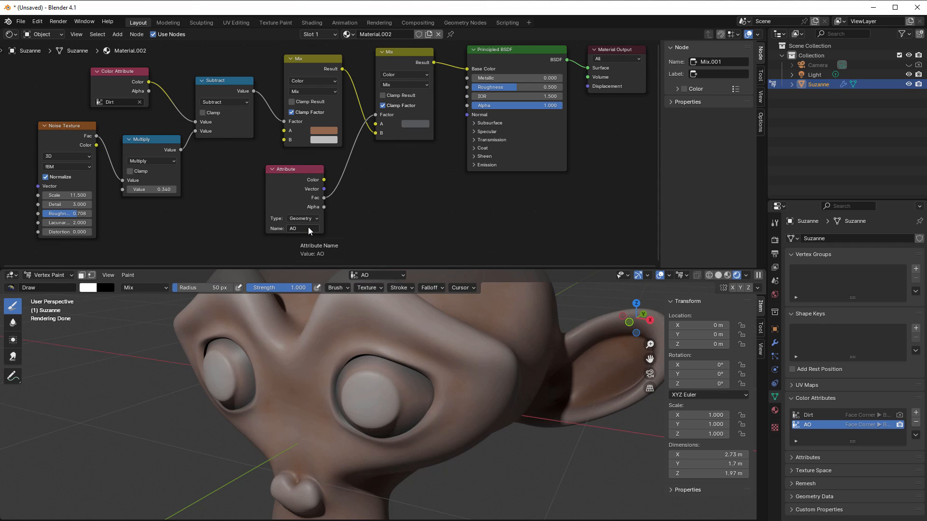
{"action": "mouse_move", "coordinate": [342, 231]}
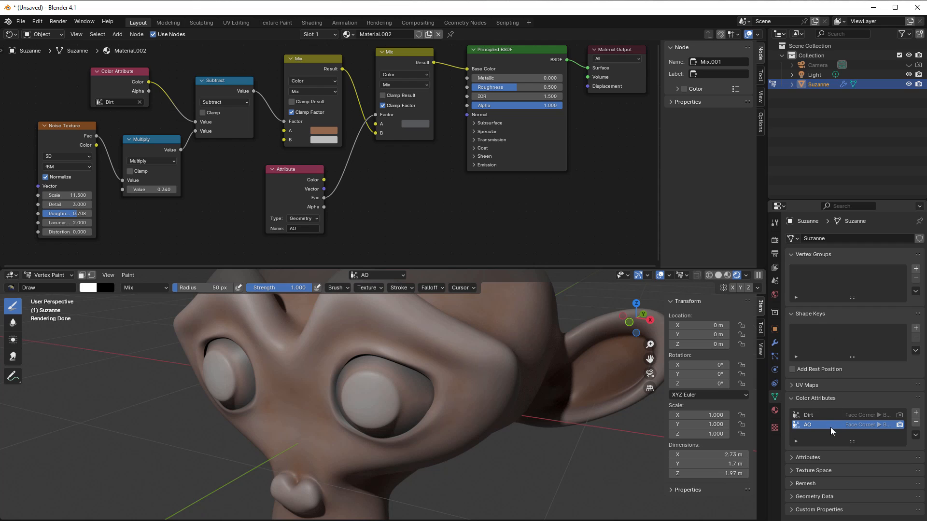
{"action": "mouse_move", "coordinate": [831, 428]}
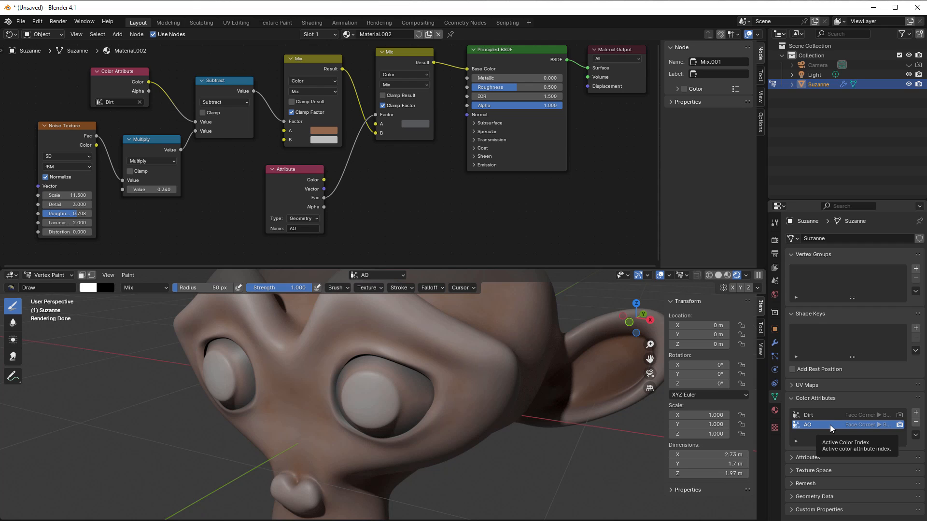
{"action": "mouse_move", "coordinate": [554, 341]}
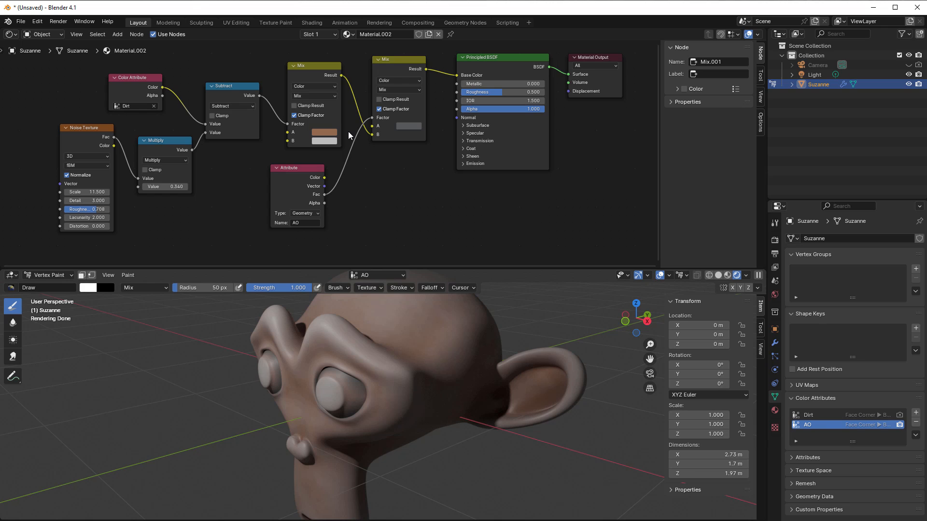
{"action": "scroll", "scroll_direction": "down", "scroll_amount": 3}
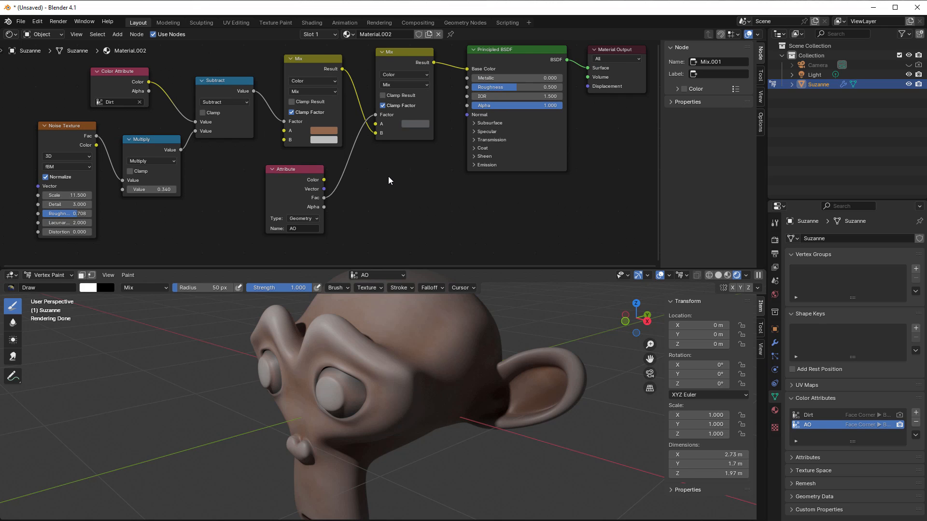